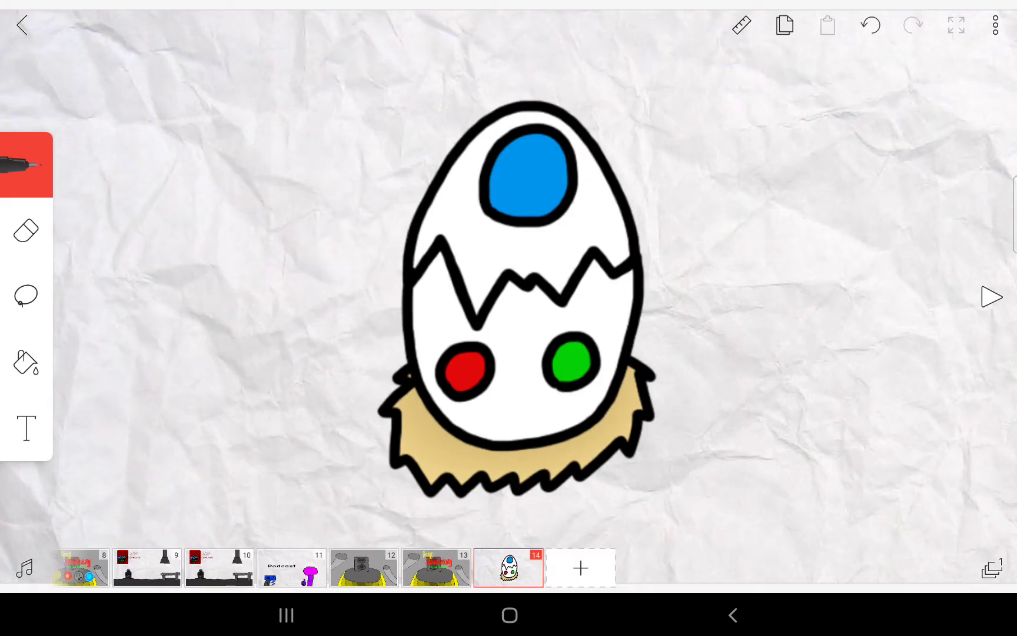
# Set Layer 2 opacity to 50% in the Layers panel
pyautogui.click(993, 568)
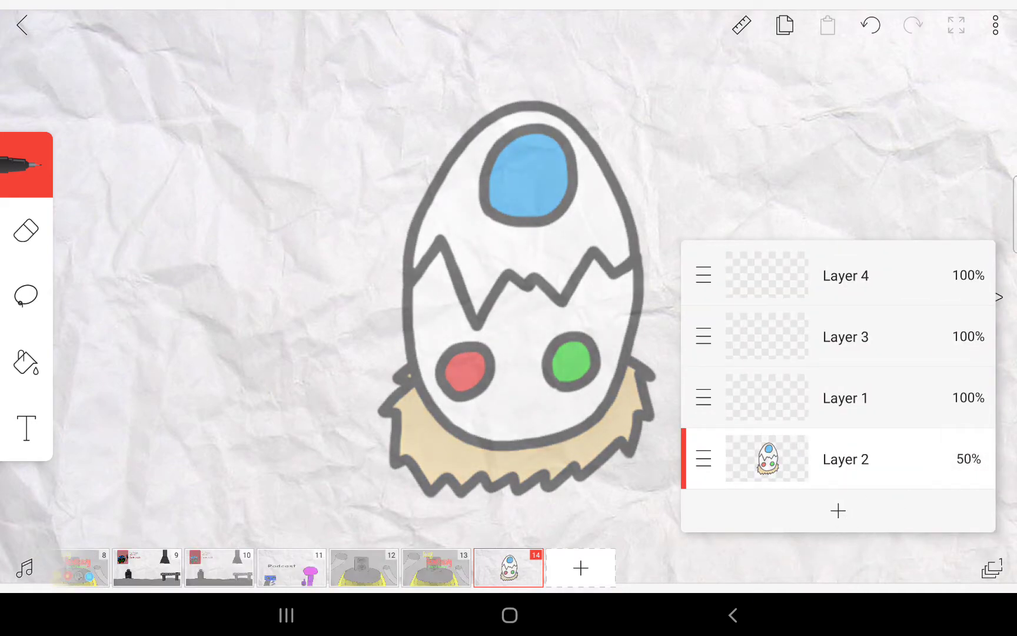
pyautogui.click(844, 398)
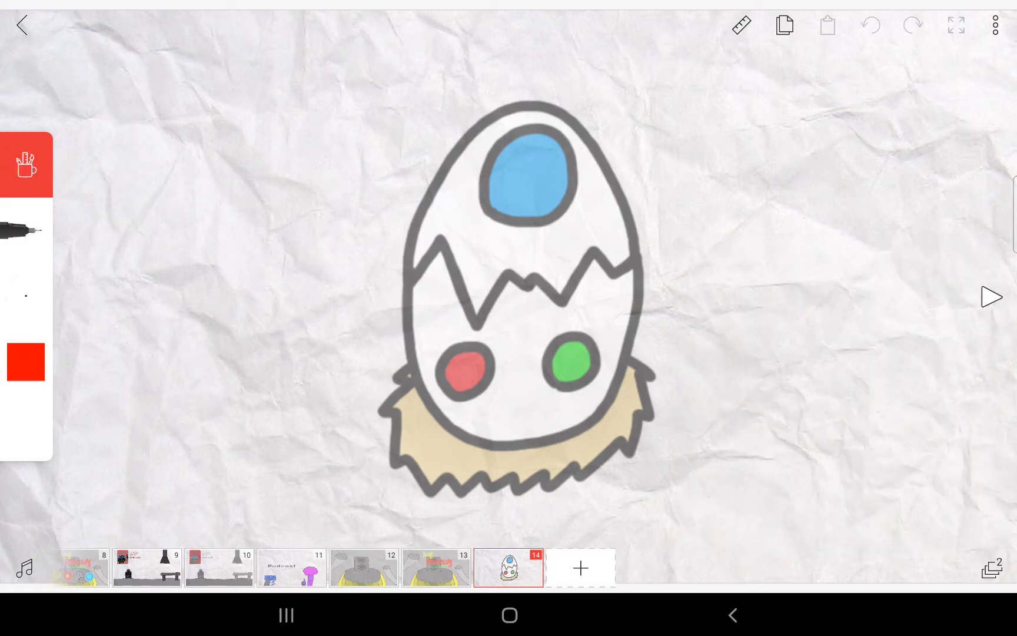
# Trace the egg's blue top spot and light-blue highlight in bold black on a new layer
pyautogui.click(25, 361)
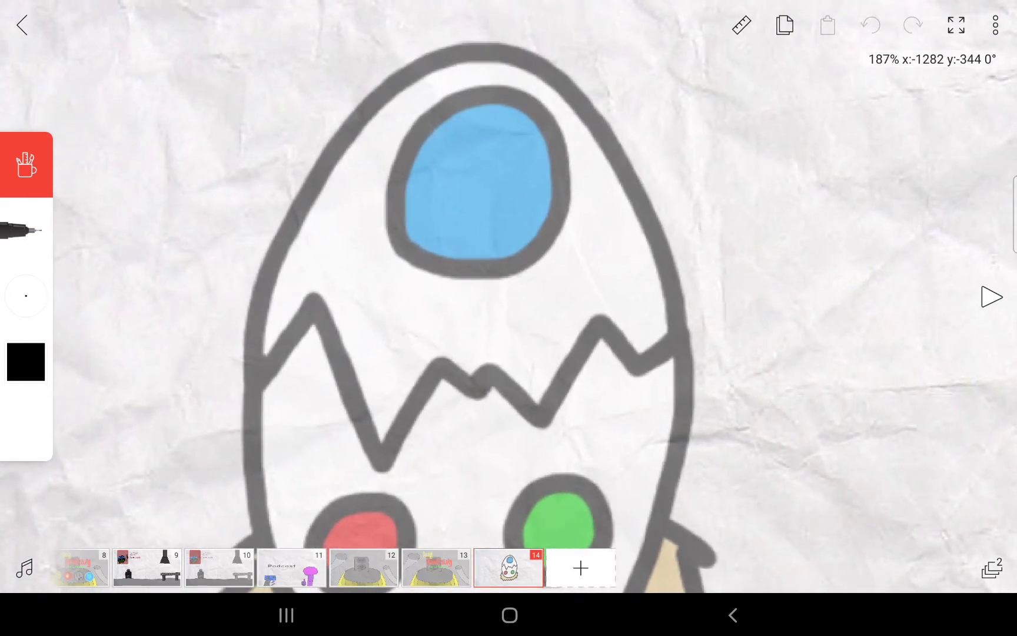
pyautogui.click(955, 24)
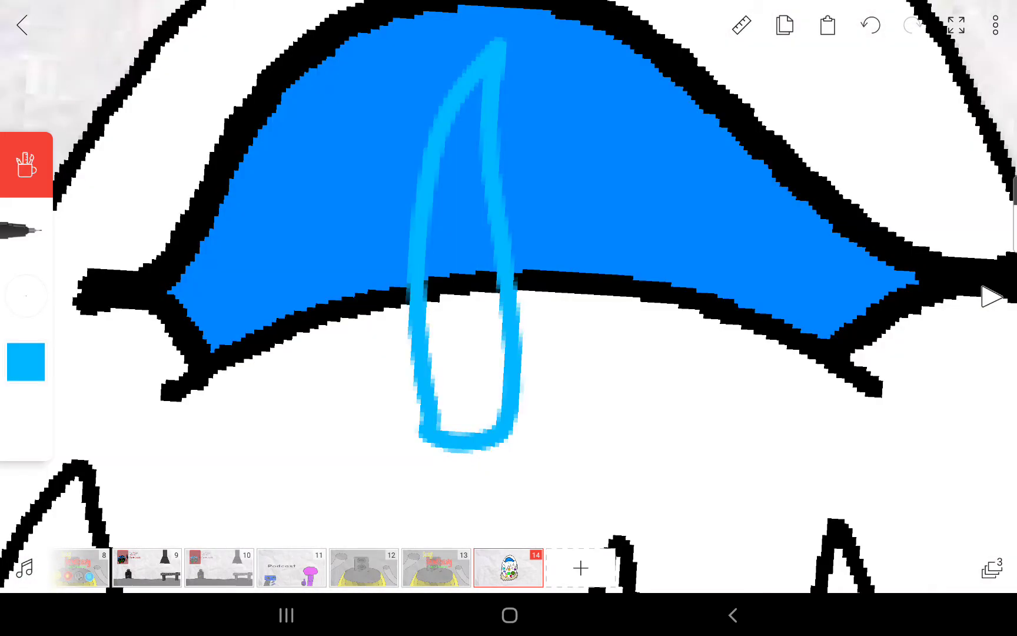
# Clean up the light-blue highlight stroke inside the blue top spot with the pen
pyautogui.click(25, 164)
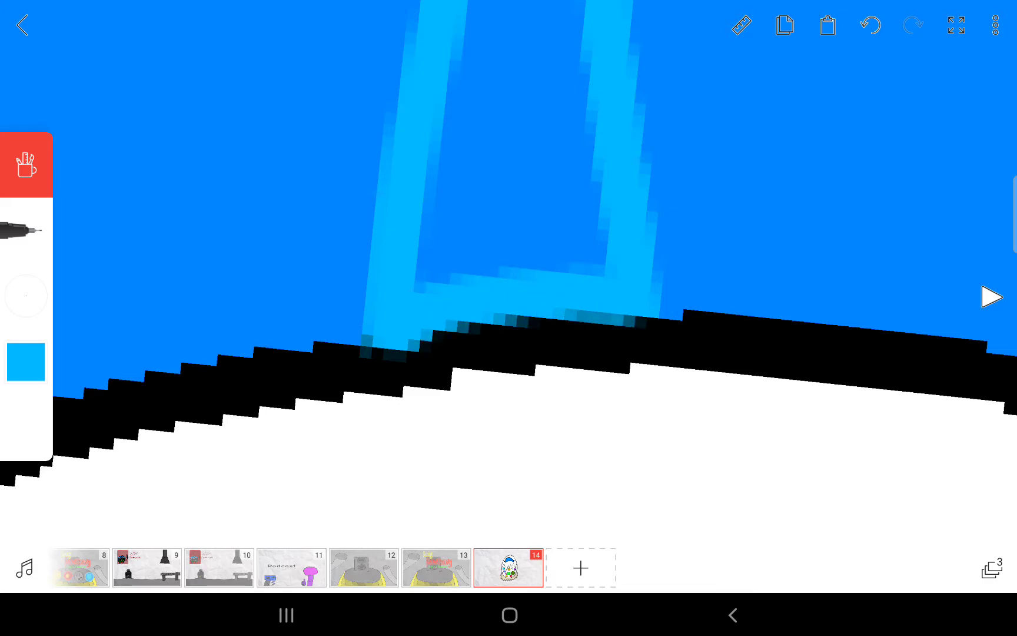
pyautogui.click(509, 297)
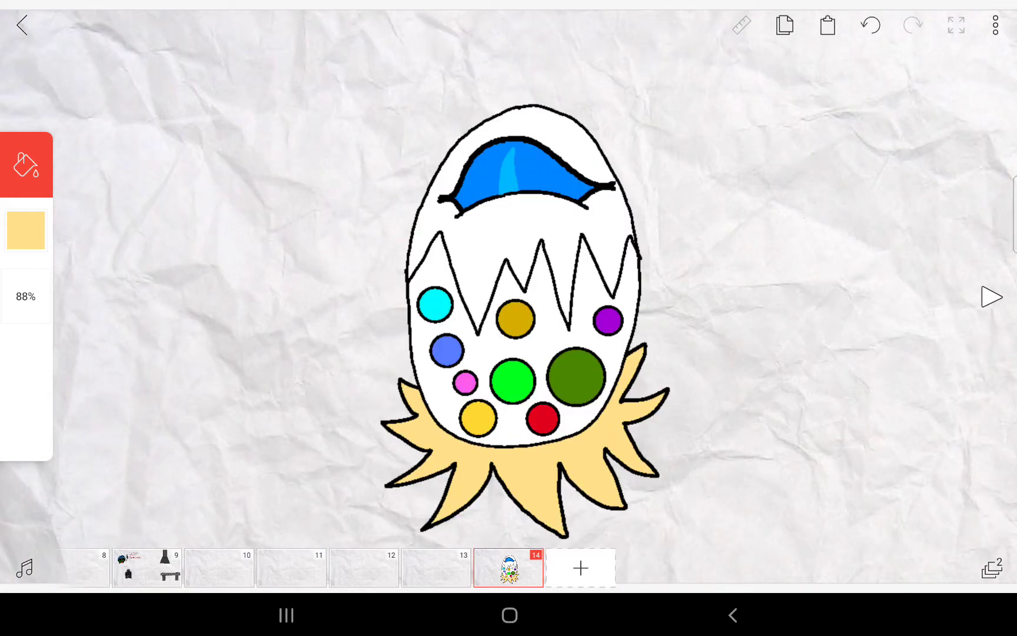
# Fill the spiky nest pale yellow beneath the coloured-dot cracked egg
pyautogui.click(578, 568)
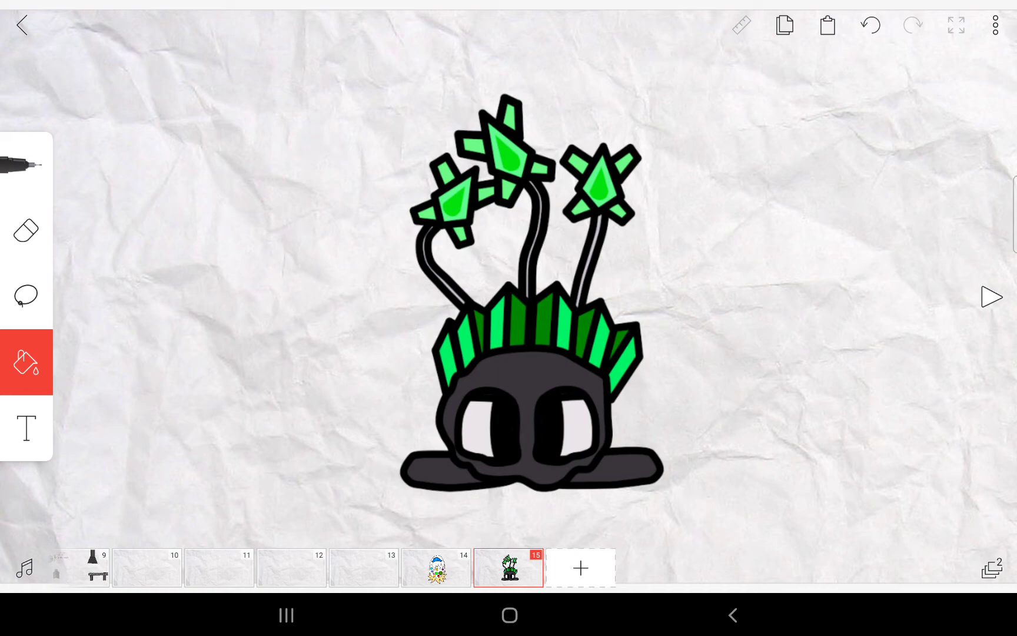
# On frame 15, draw a grey rock creature with a green crystal crown and three gem-tipped stalks
pyautogui.click(992, 568)
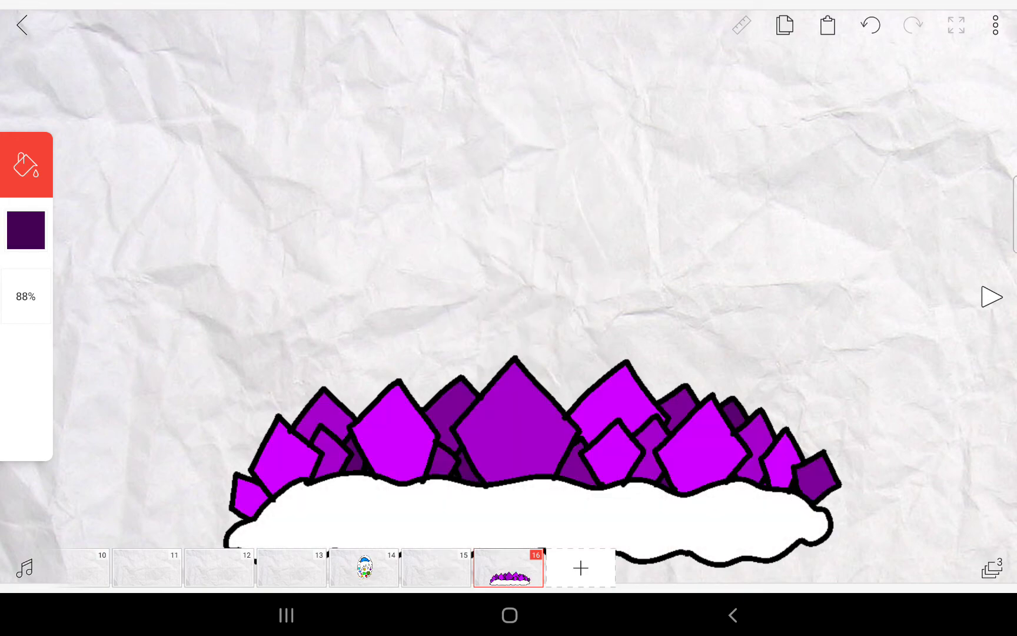
# Return to frame 14 to view the finished dotted egg in its nest
pyautogui.click(992, 570)
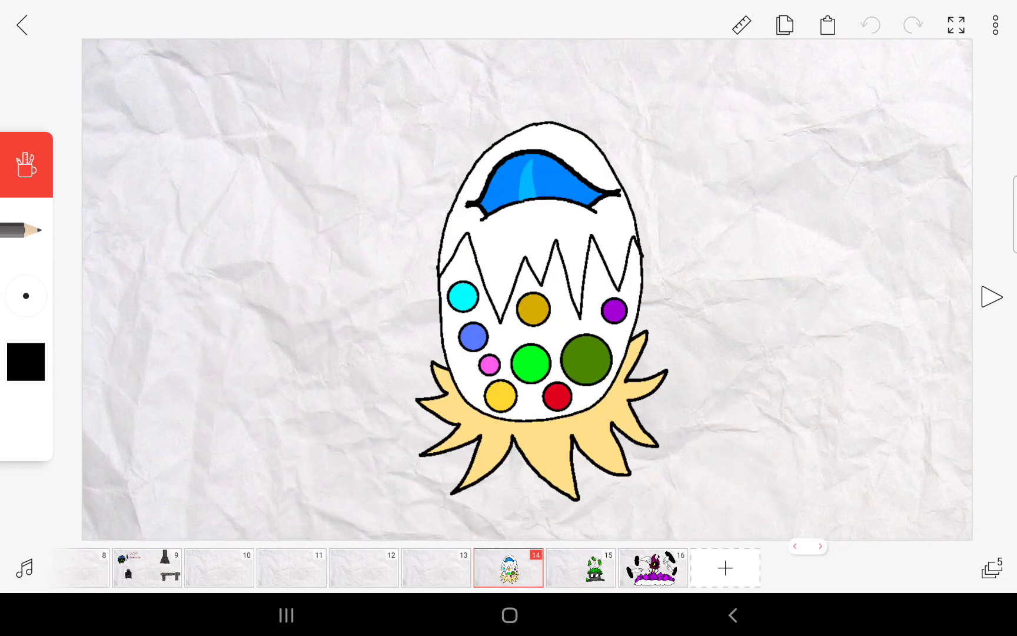
# On frame 16, hide Layer 5 holding the floating hands
pyautogui.click(580, 566)
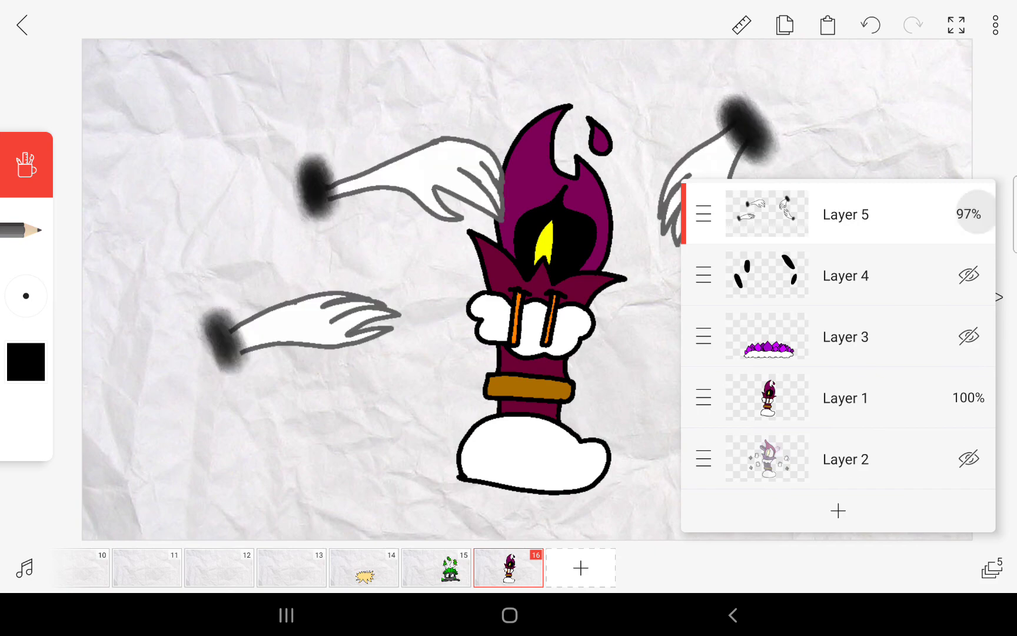
pyautogui.click(969, 214)
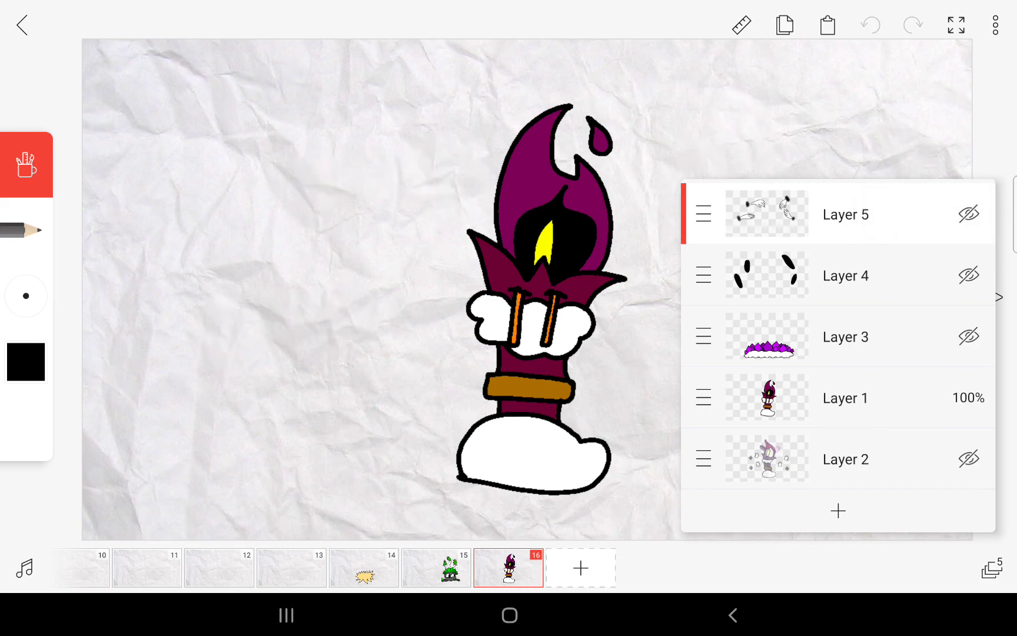